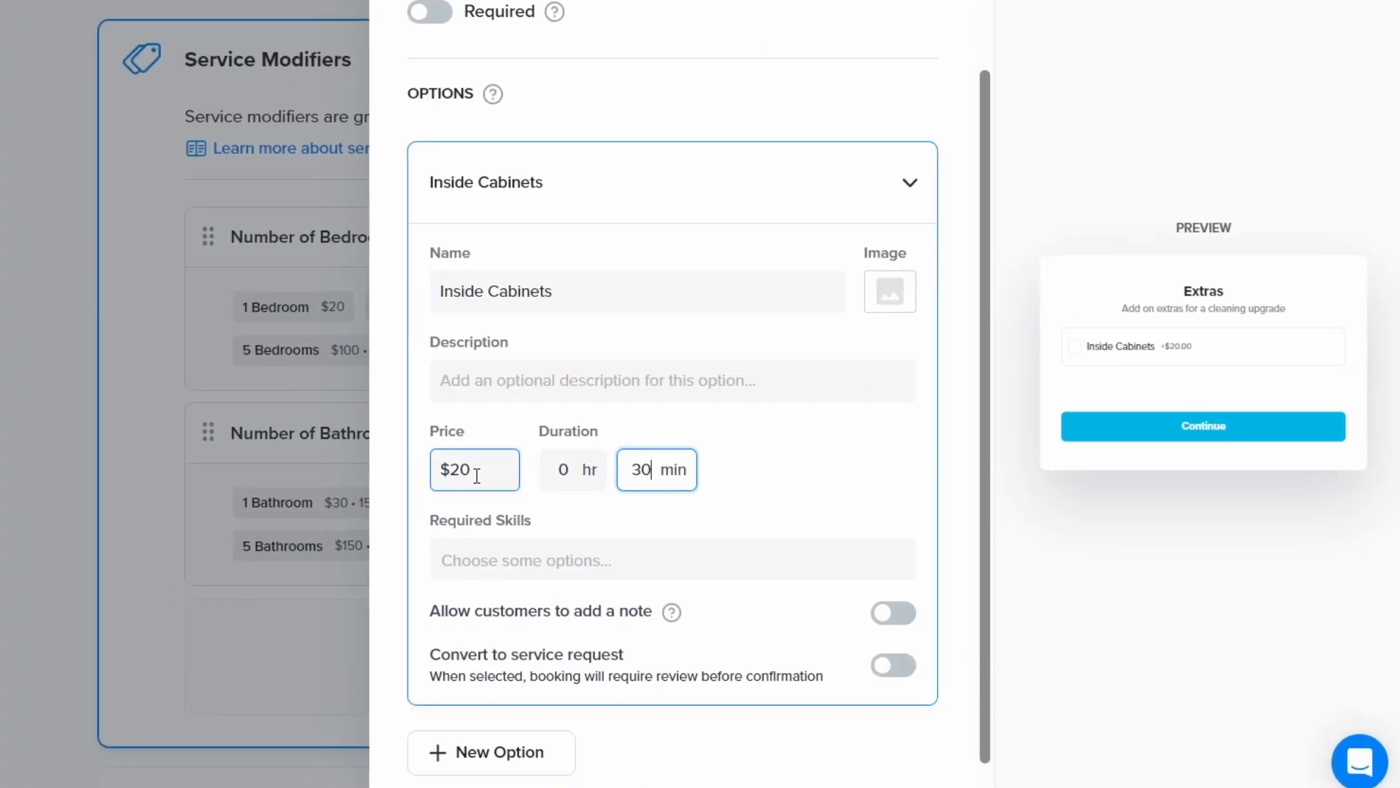
Add the remaining options including a price of 25 and 'Interior Windows', then save the Extras group via Done
left_click(490, 753)
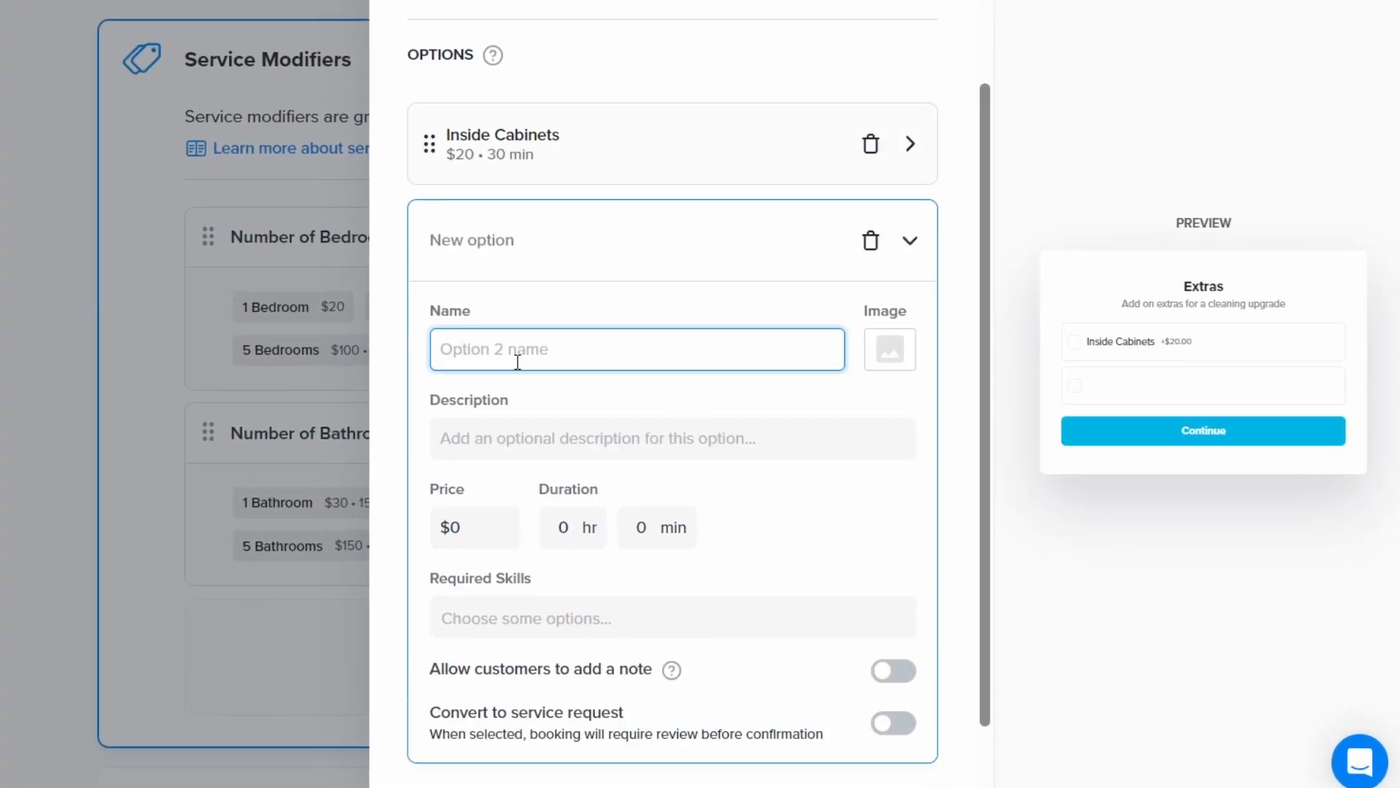
type("25")
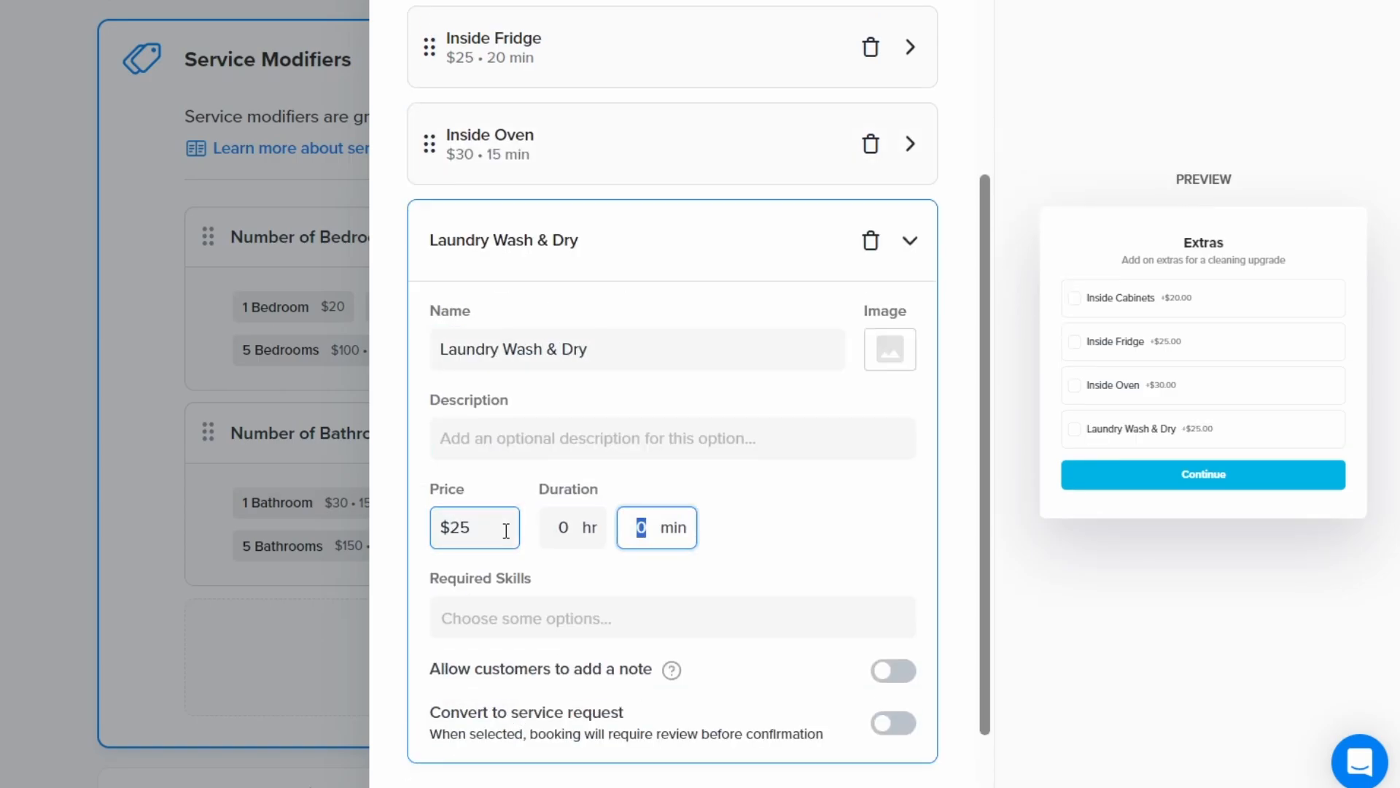
left_click(490, 741)
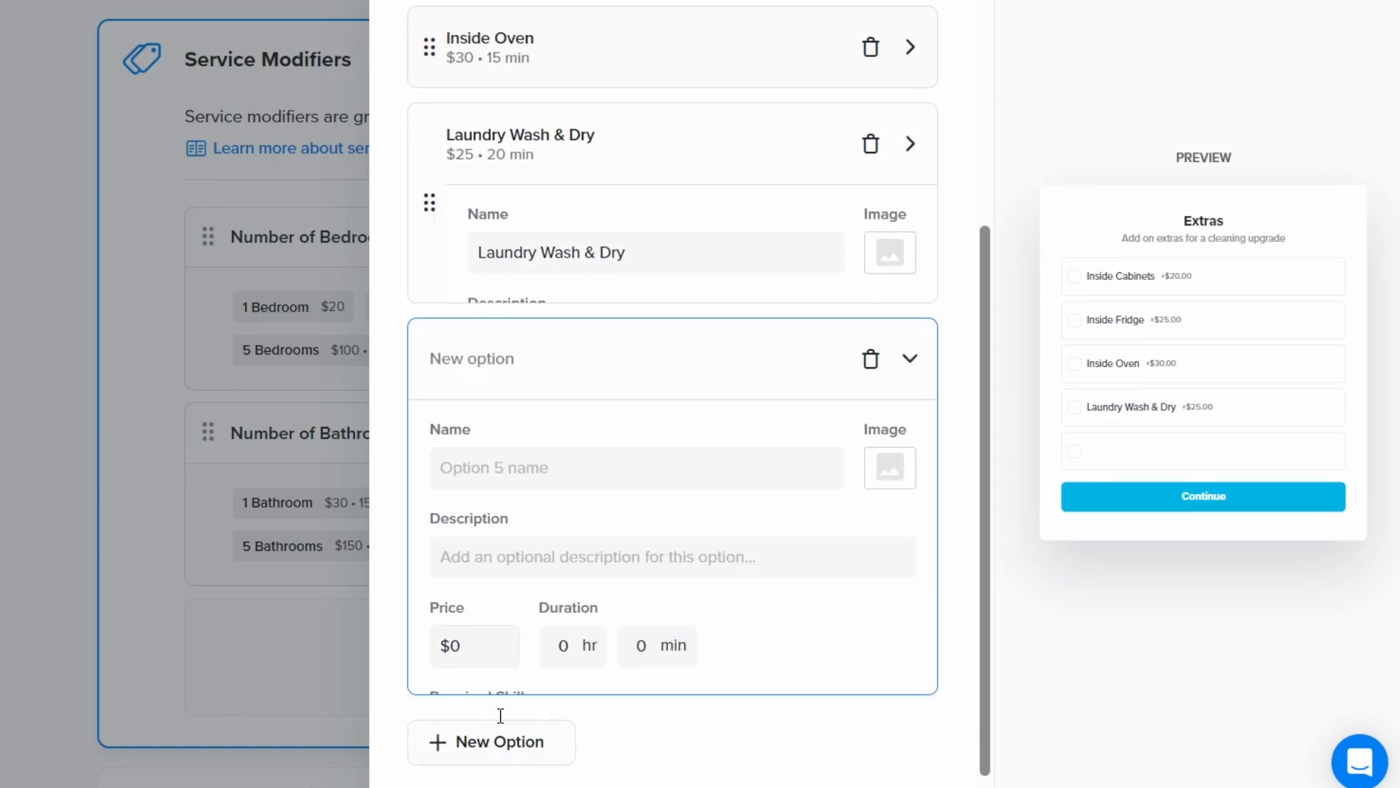
type("Interior Windows")
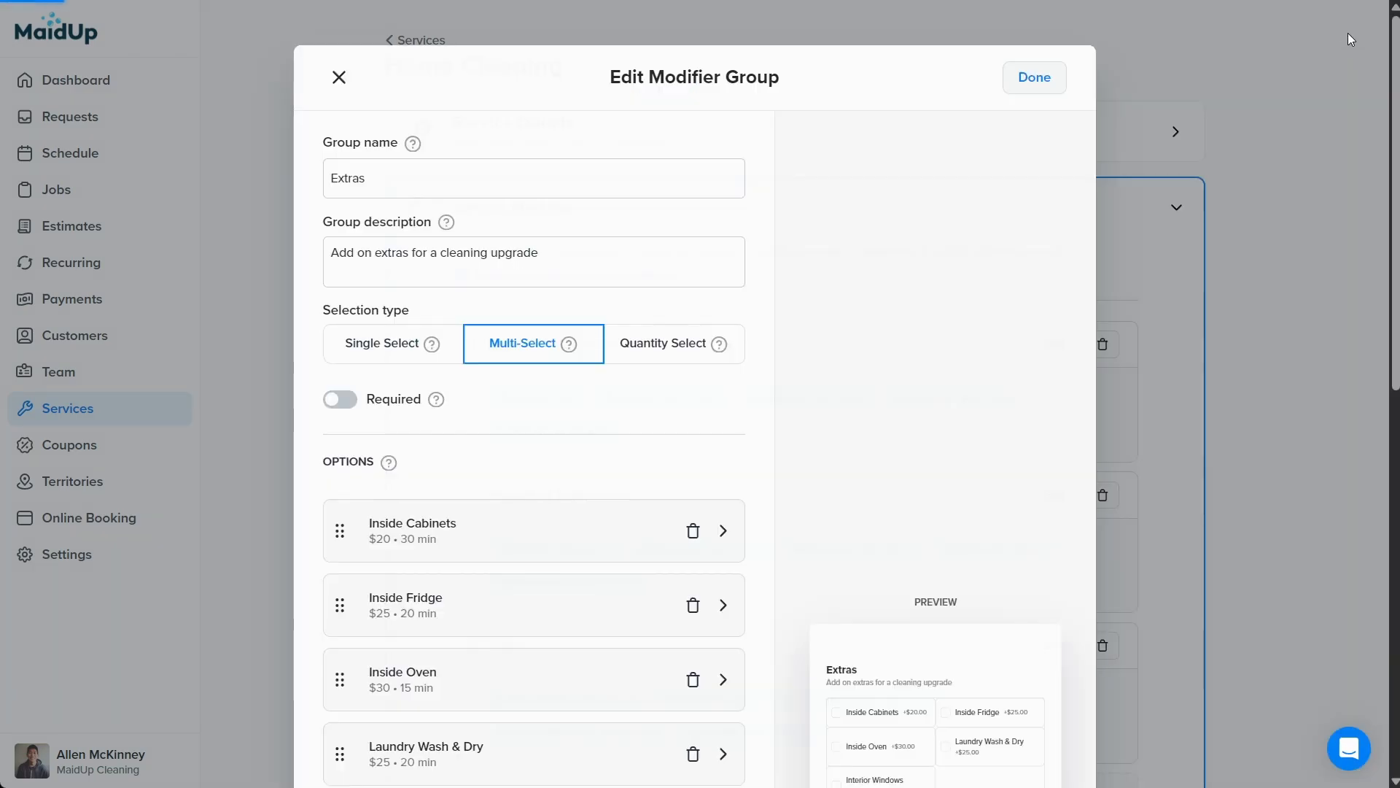
left_click(1034, 76)
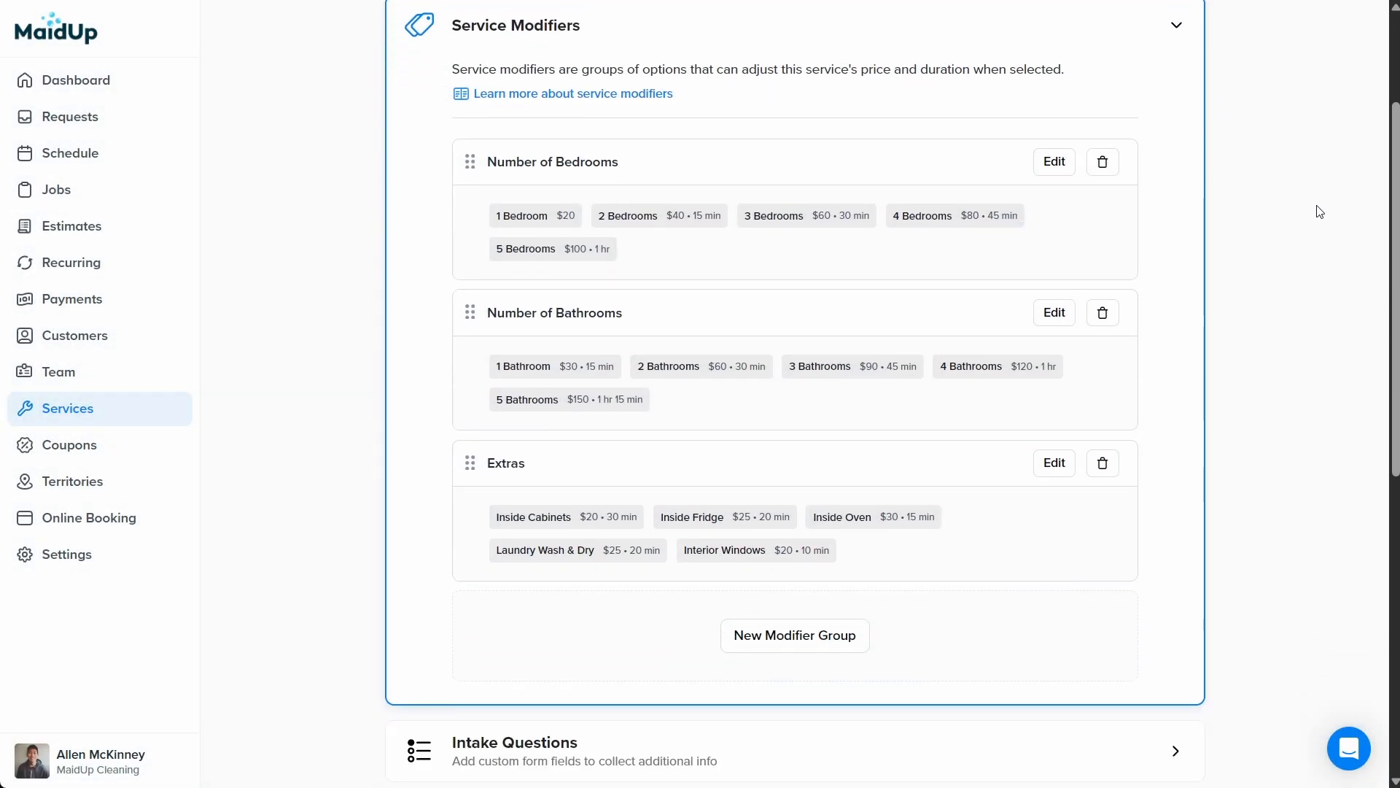